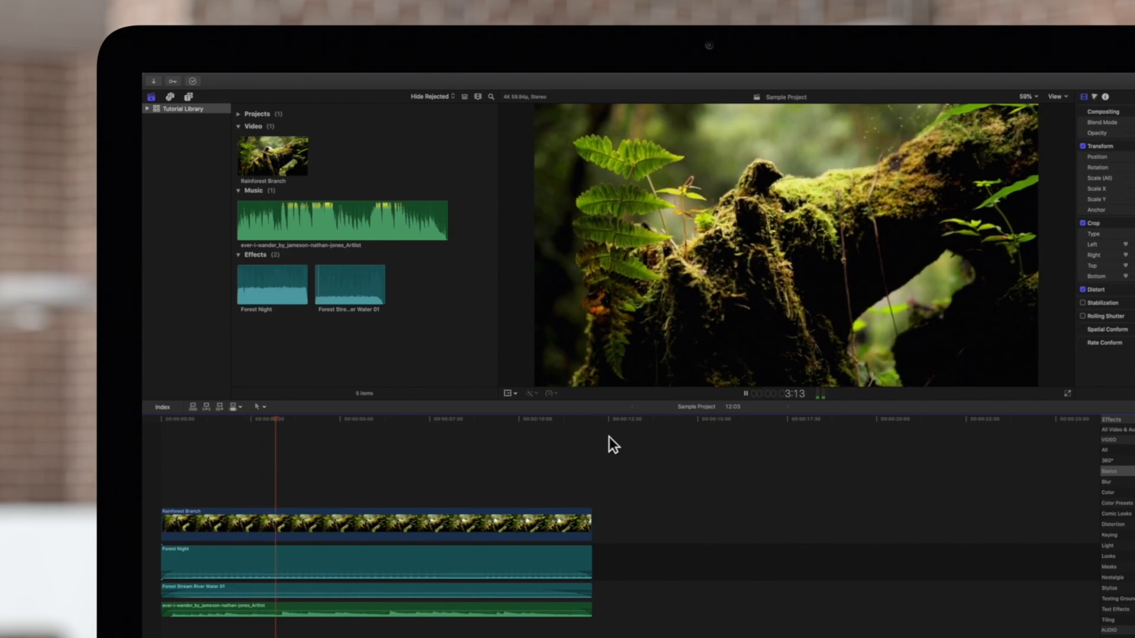
Play the rainforest project from the playhead with Space, pausing and resuming it.
key("space")
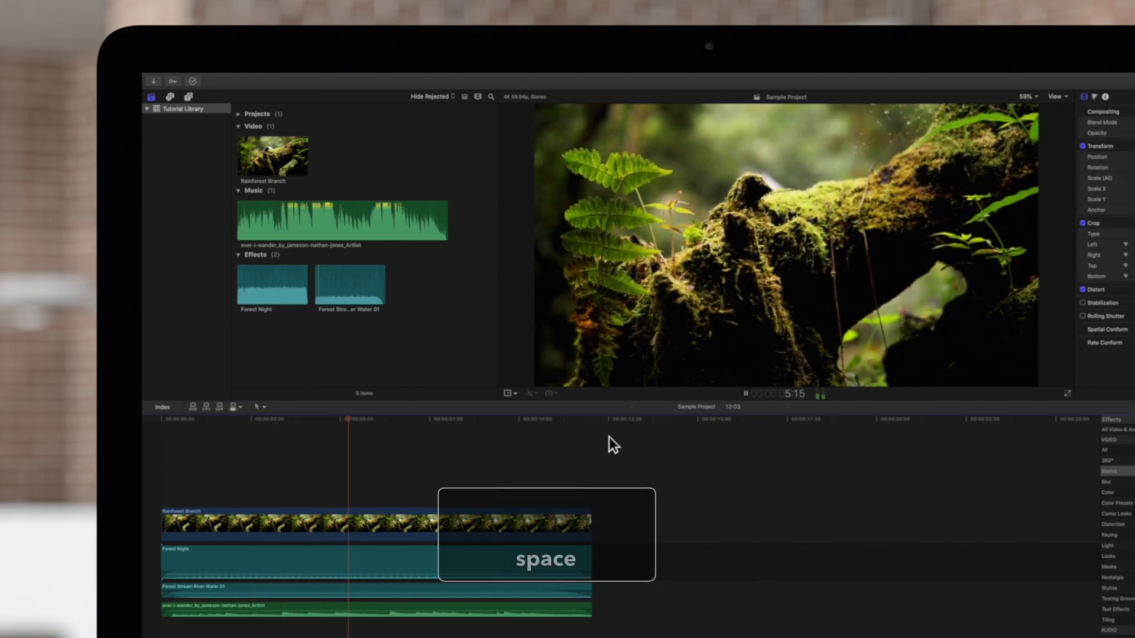
key("space")
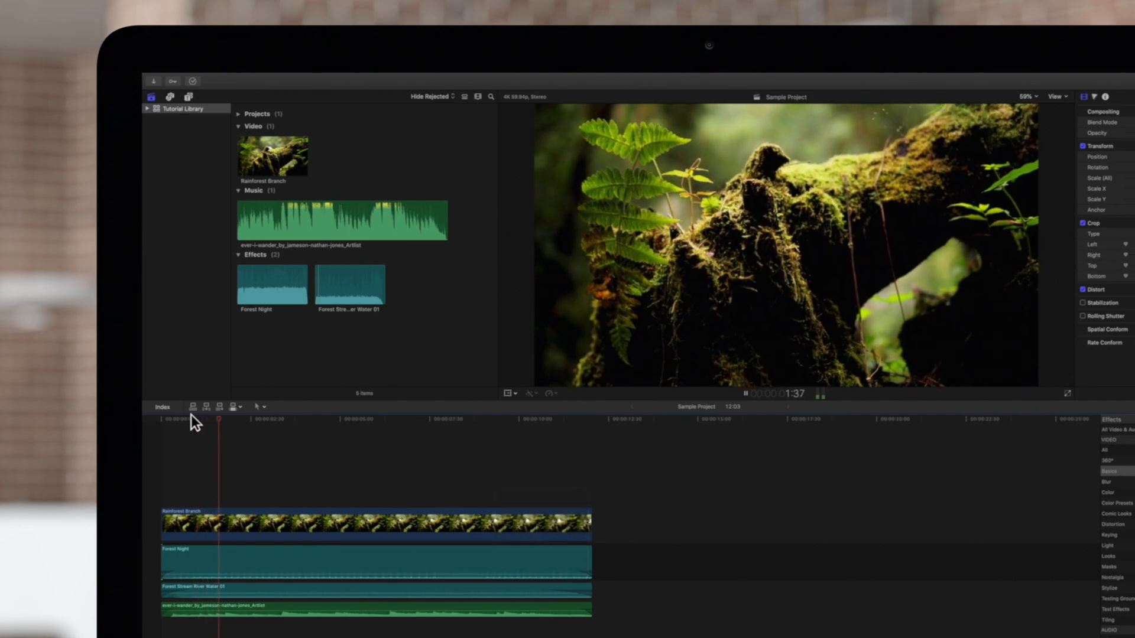
key("space")
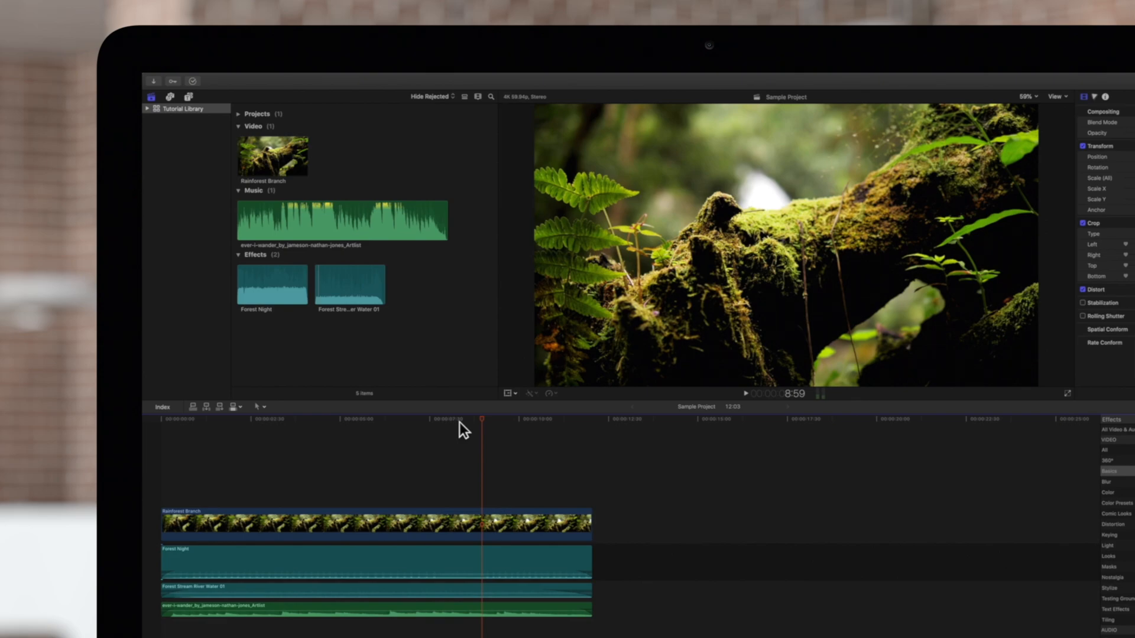
Alternate K pauses and L forward playback further into the rainforest branch clip.
key("k")
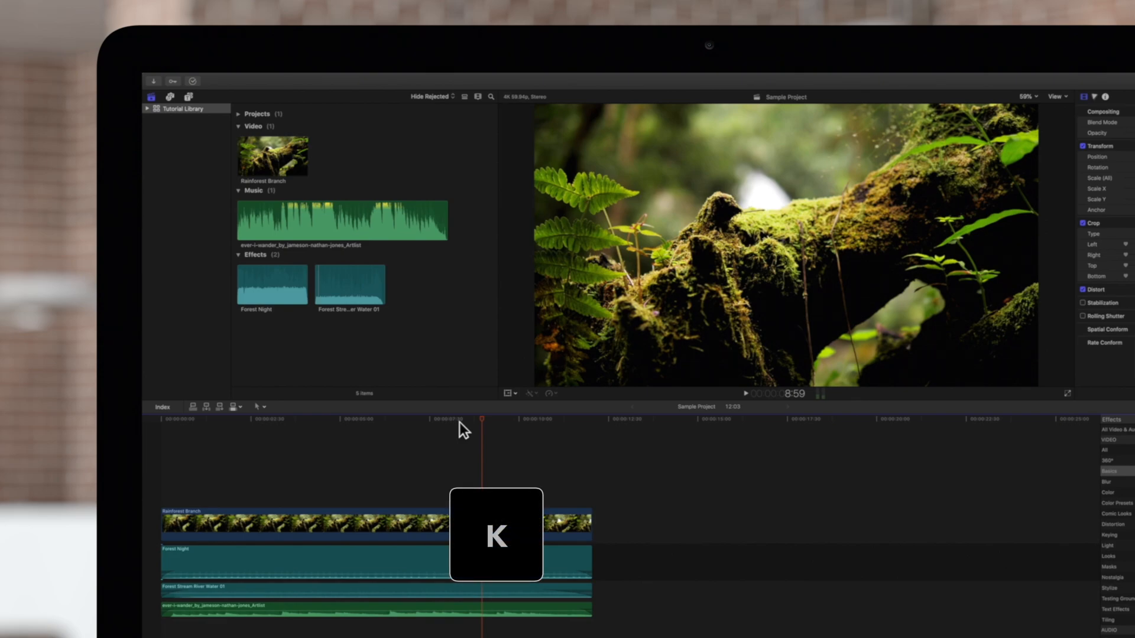
key("l")
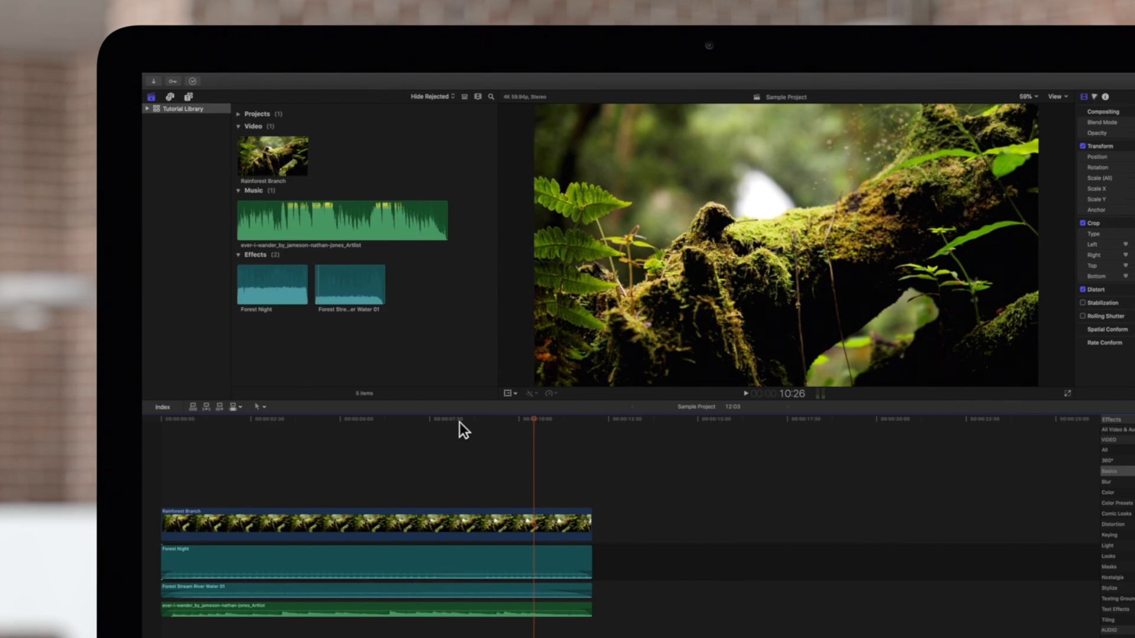
key("k")
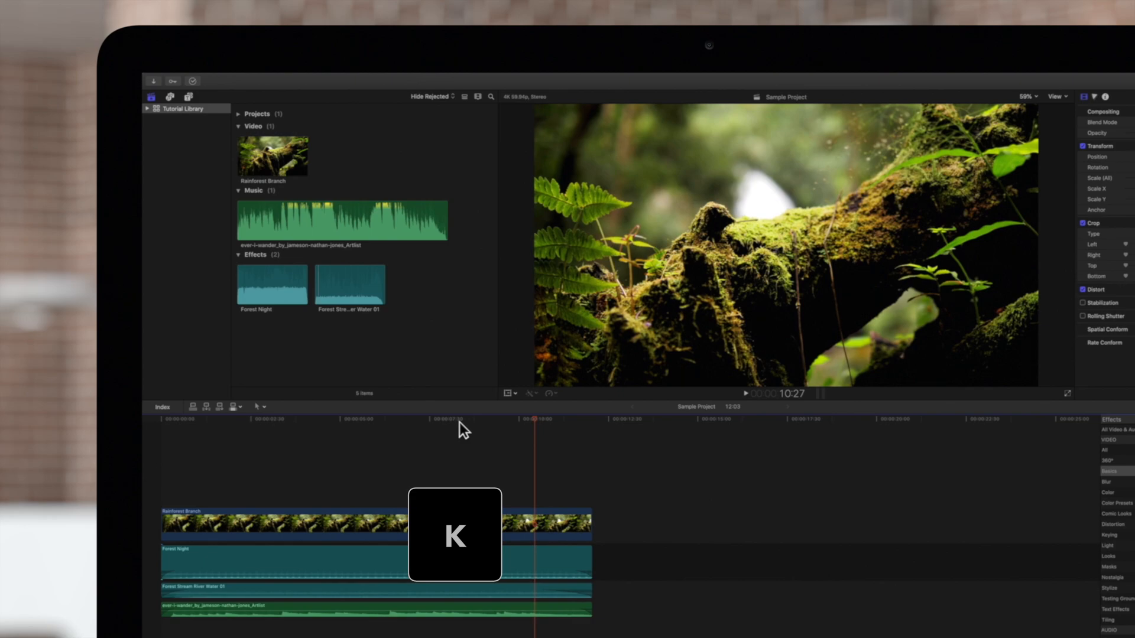
key("l")
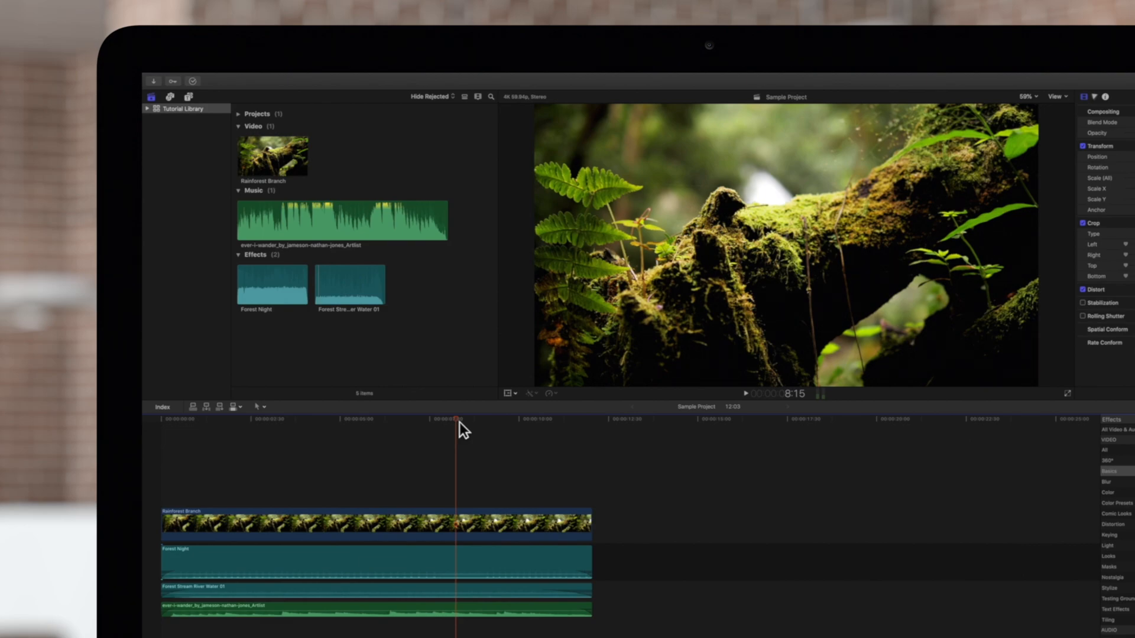
Play the project in reverse with J, doubling the reverse speed, then pause with K.
key("j")
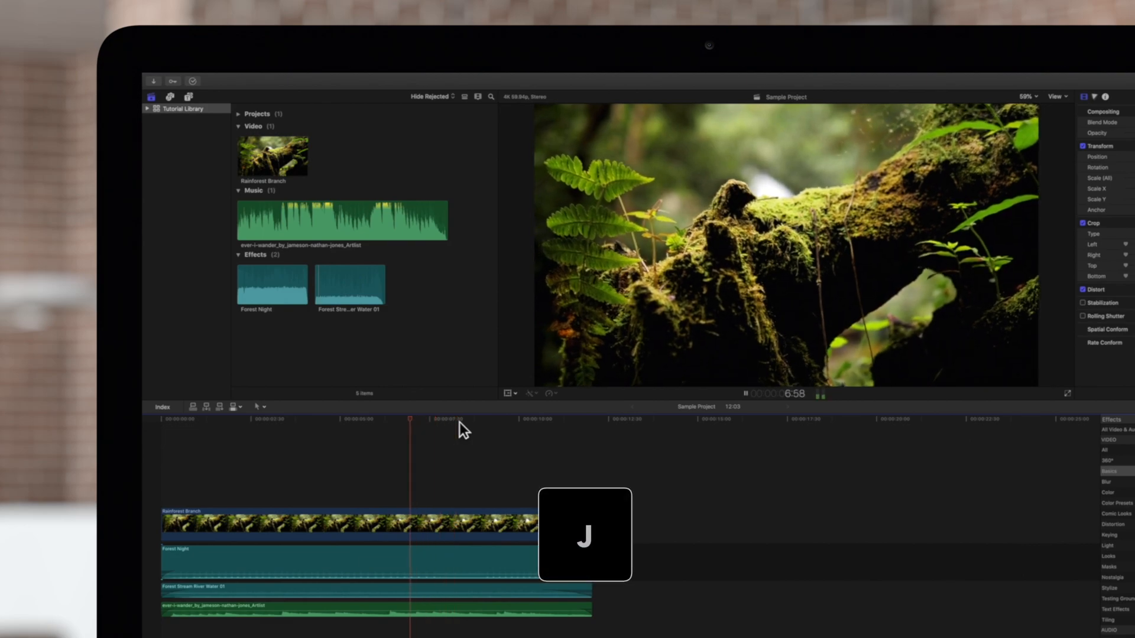
key("j")
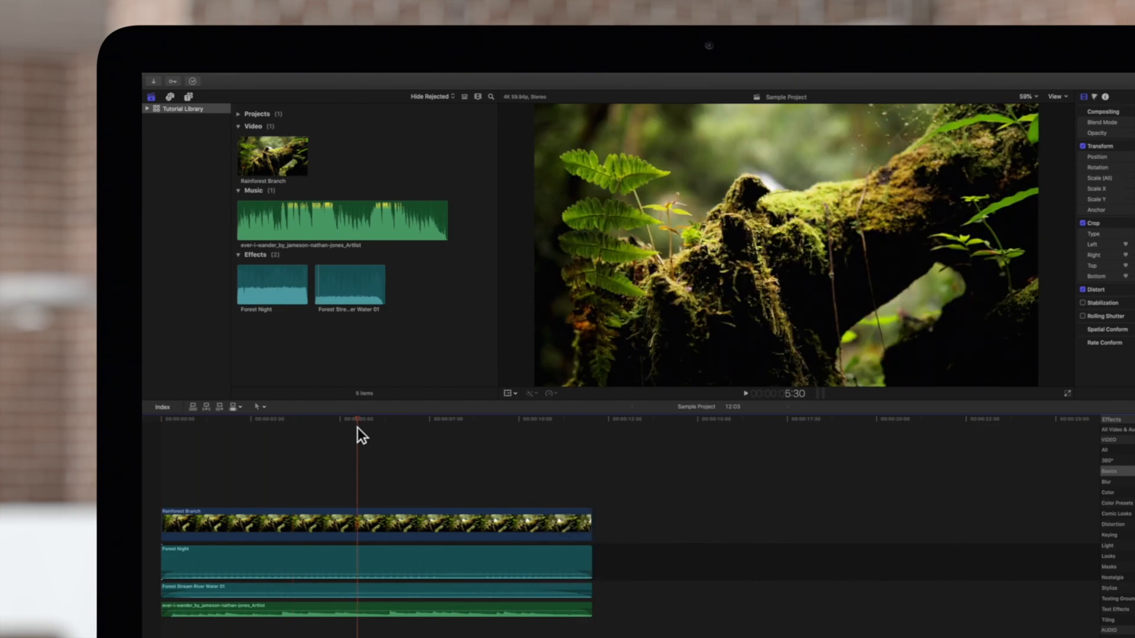
key("k")
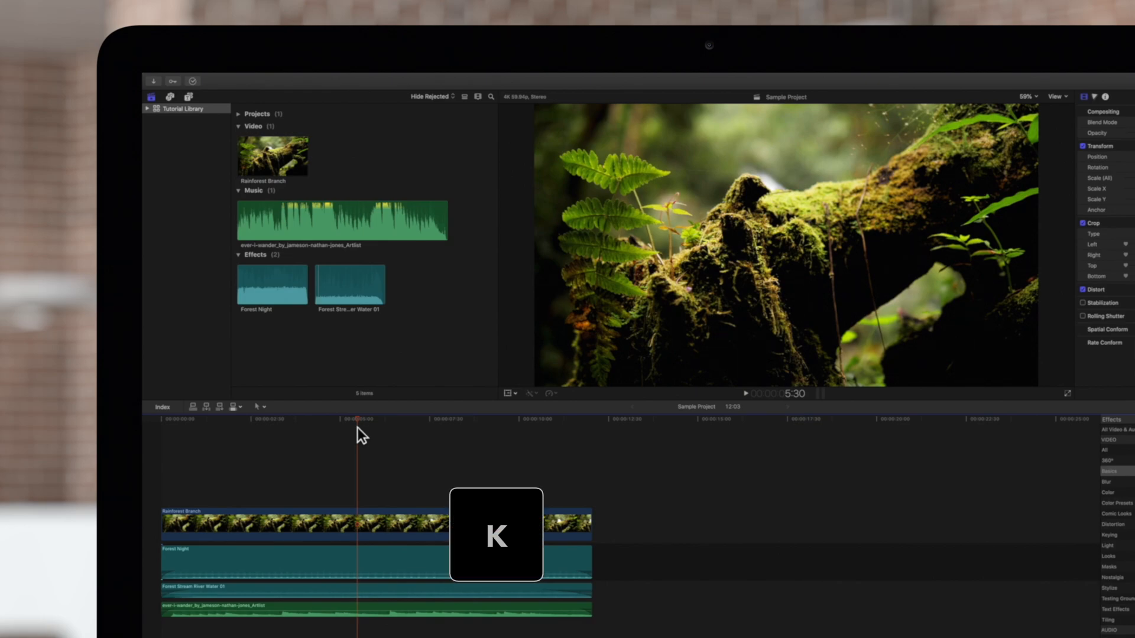
Play backward again, including a slow reverse, ending near the start of the clip.
key("j")
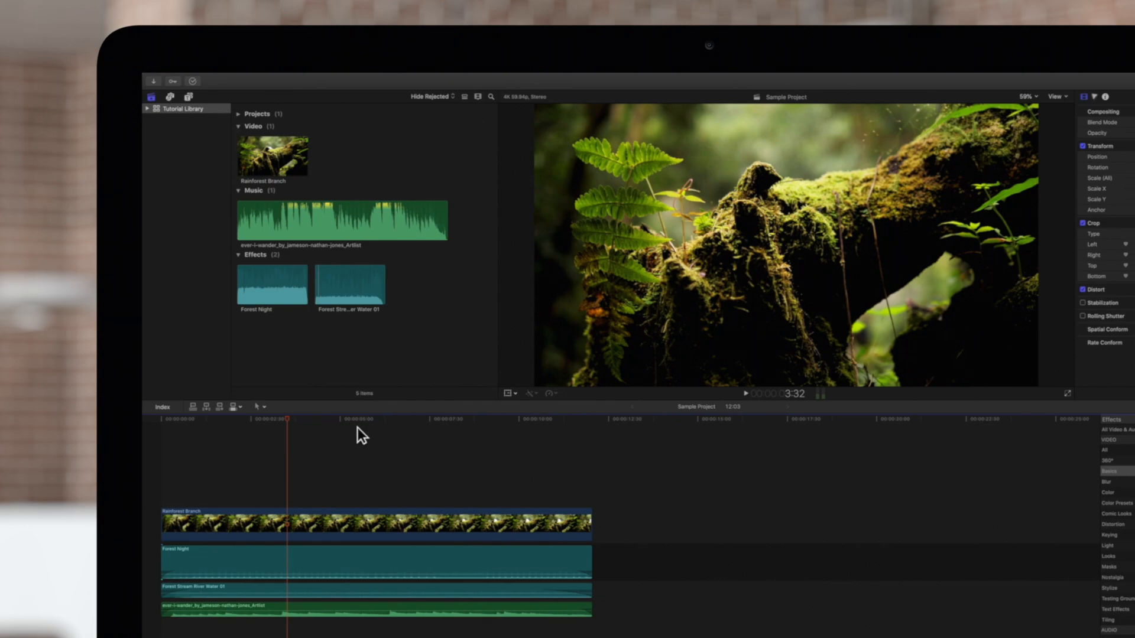
key("j")
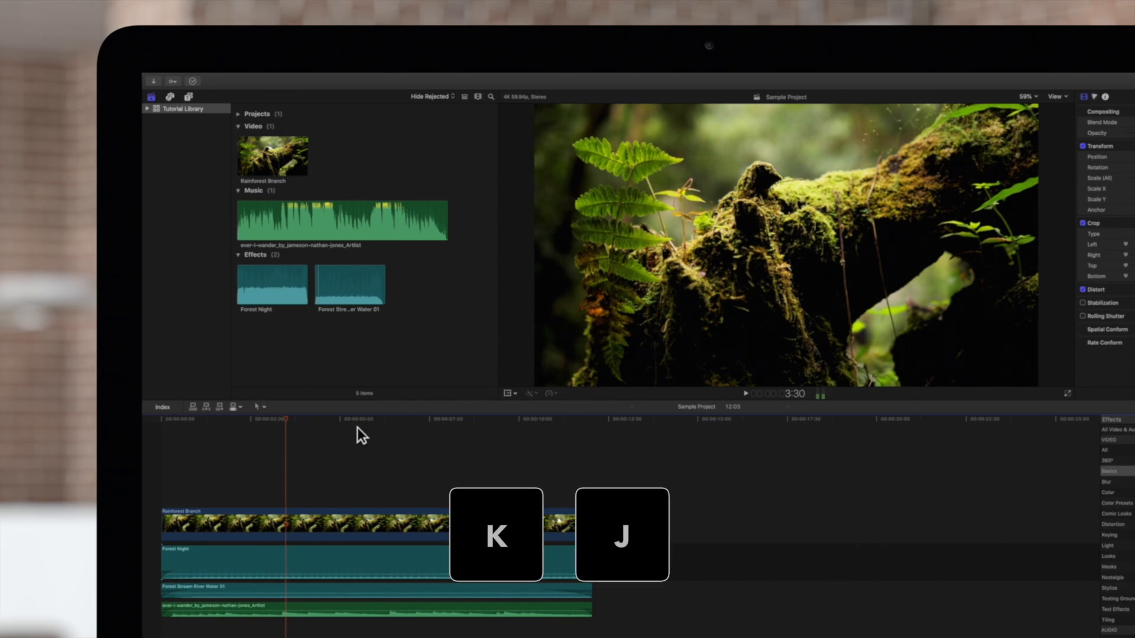
key("j")
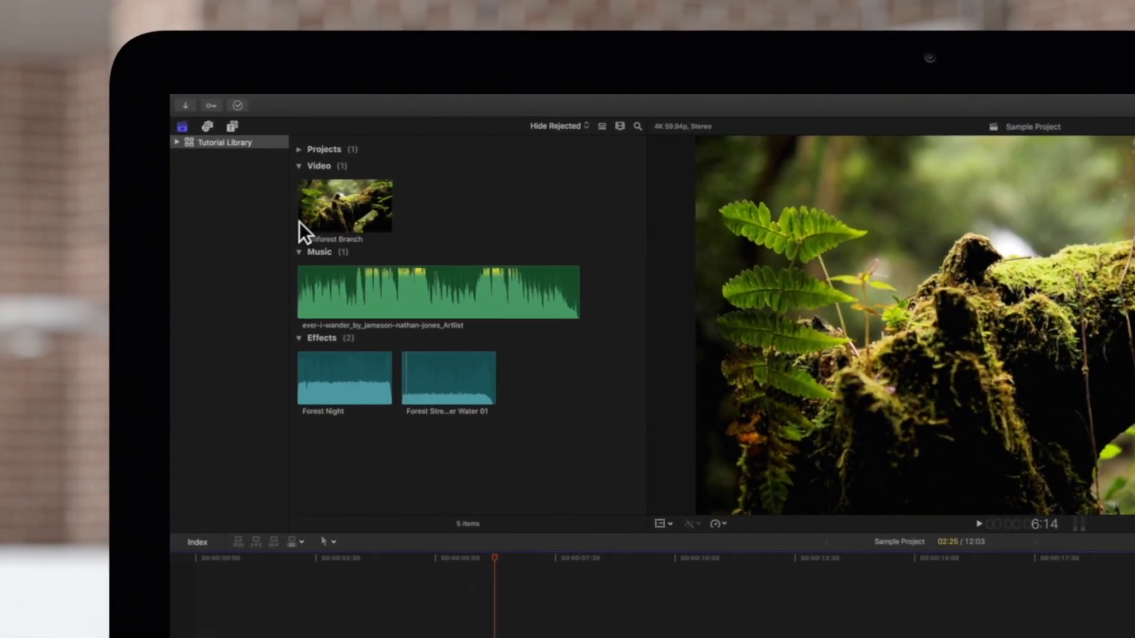
Select the Rainforest Branch clip, play it from the beginning and pause on the mossy branch shot.
left_click(553, 126)
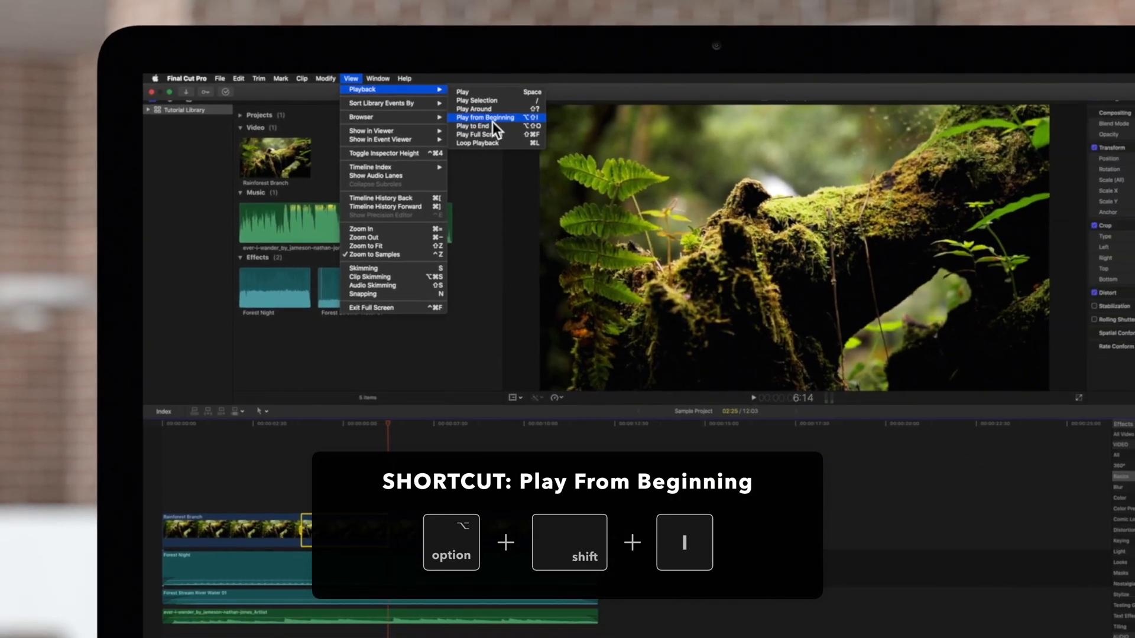
left_click(483, 117)
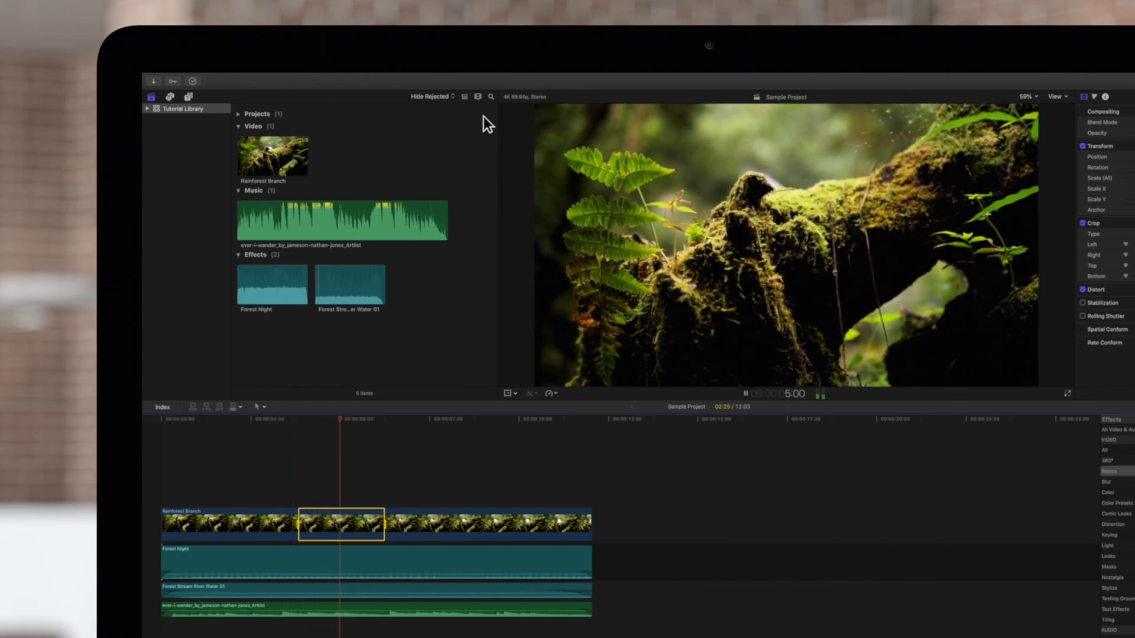
key("space")
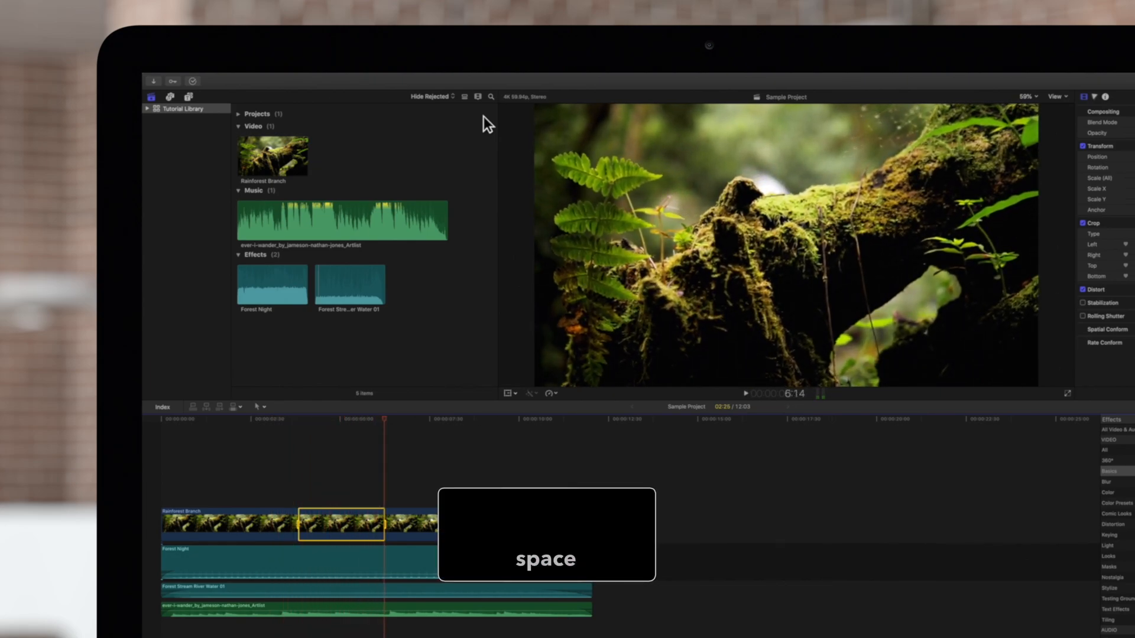
key("space")
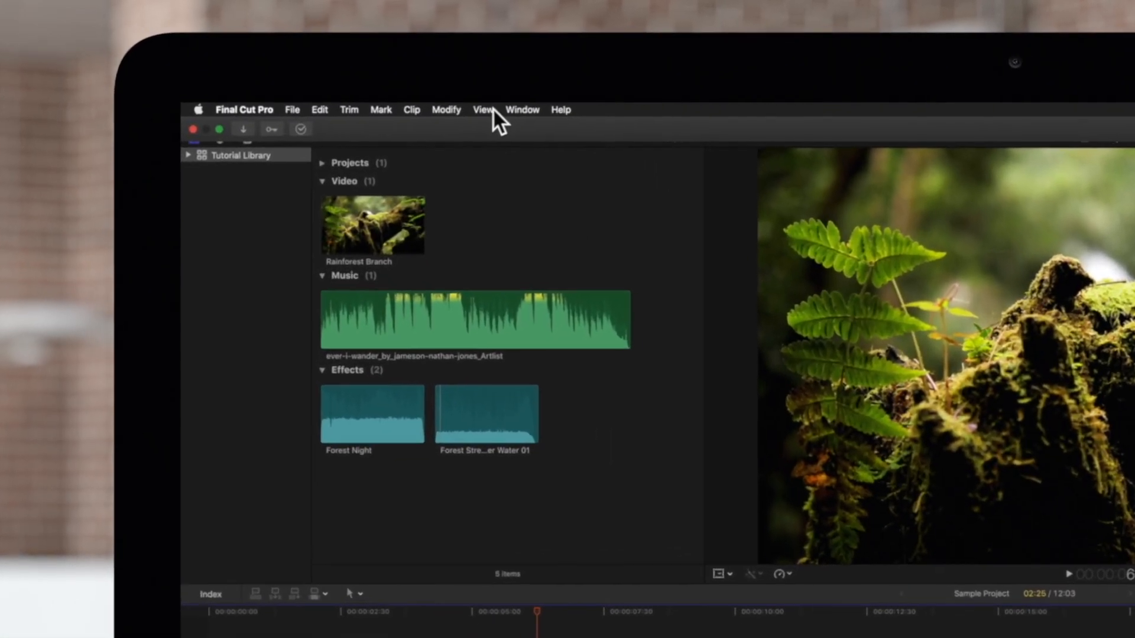
left_click(482, 109)
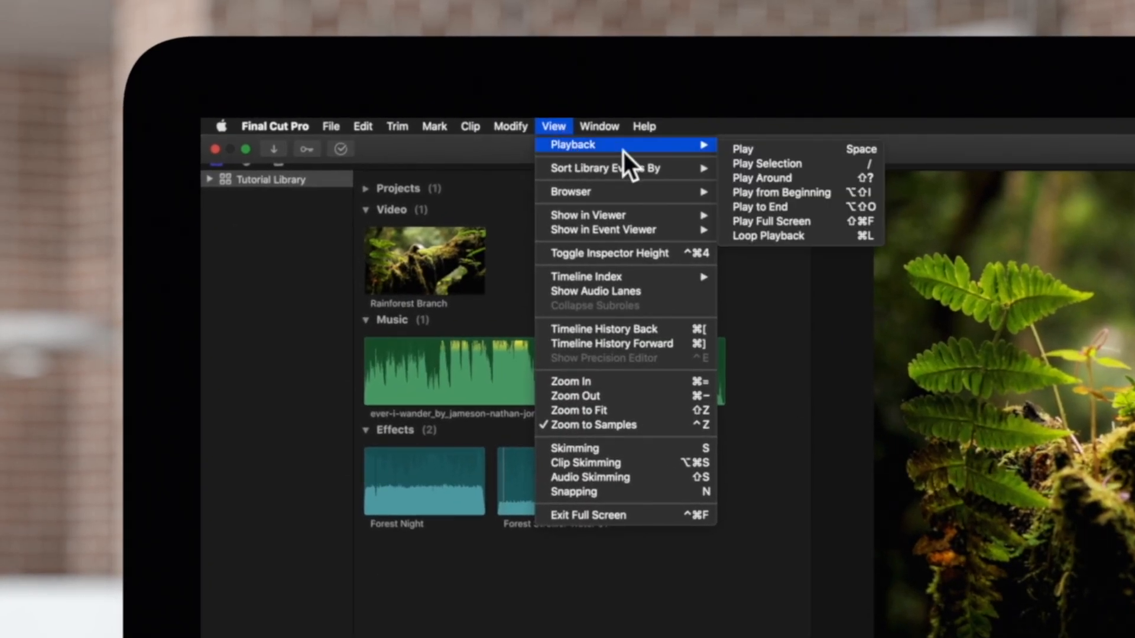
mouse_move(771, 177)
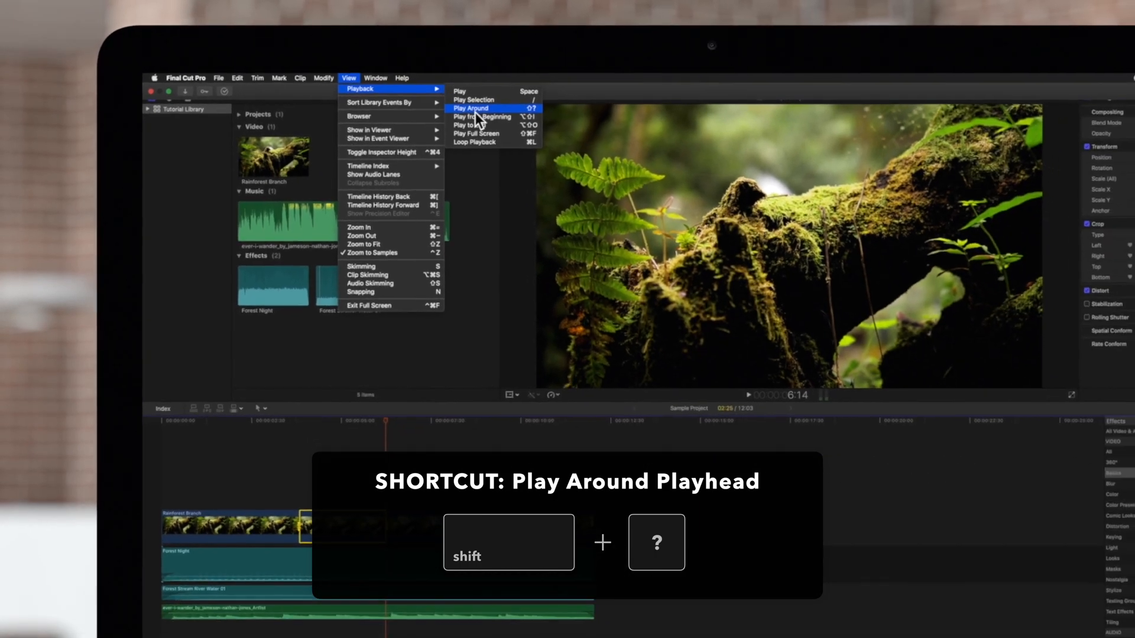
left_click(469, 107)
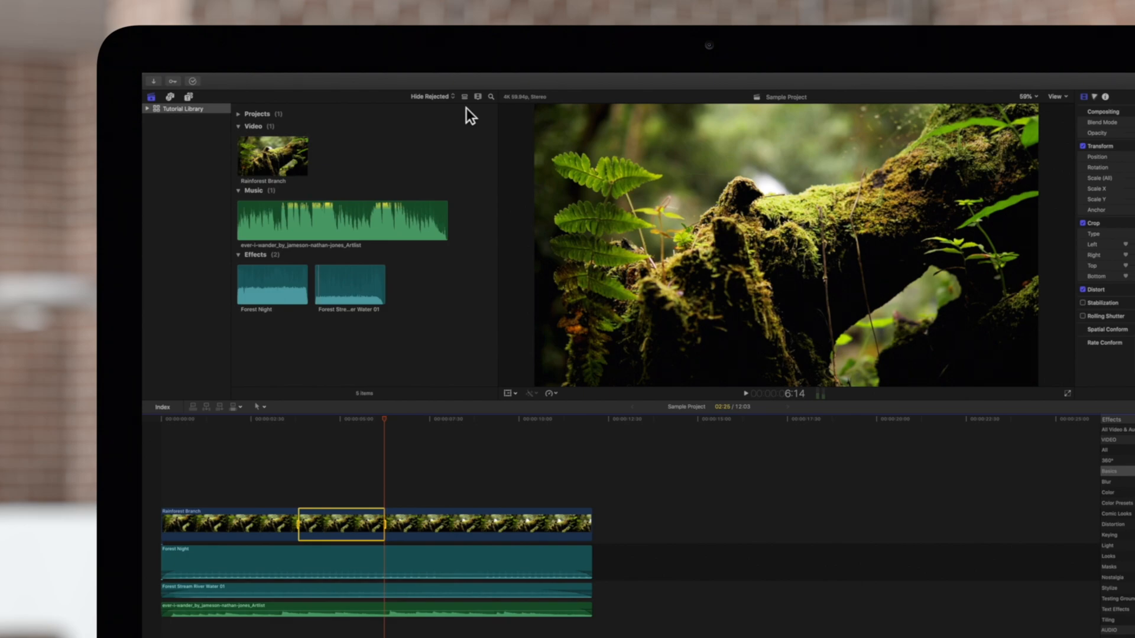
mouse_move(296, 157)
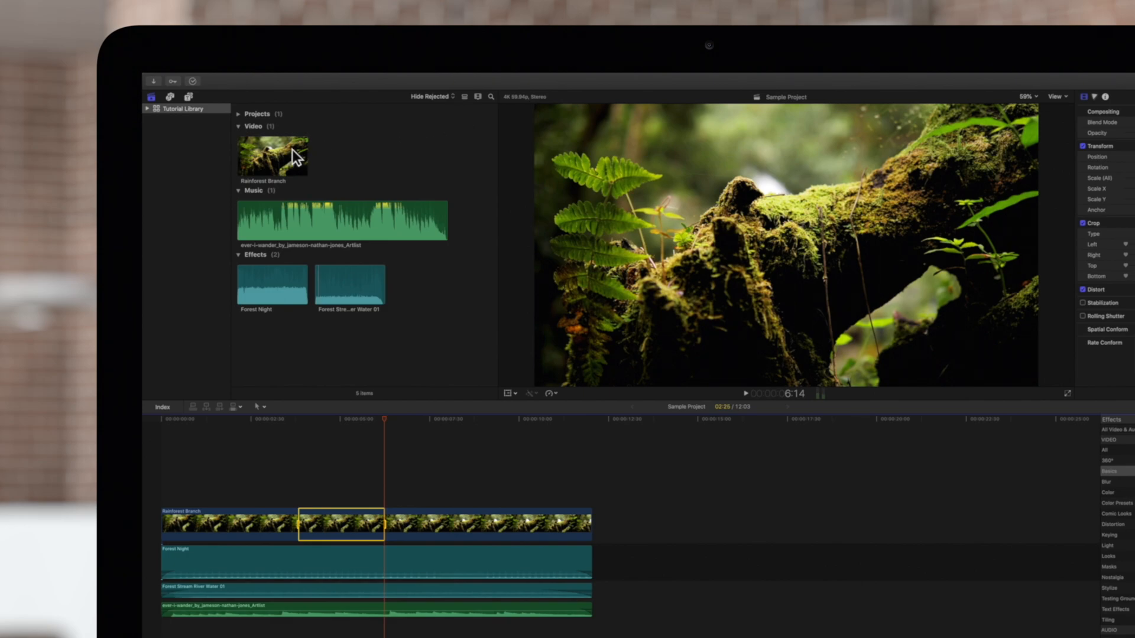
Preview the Rainforest Branch clip in the Browser, playing and stopping it with Space.
left_click(273, 156)
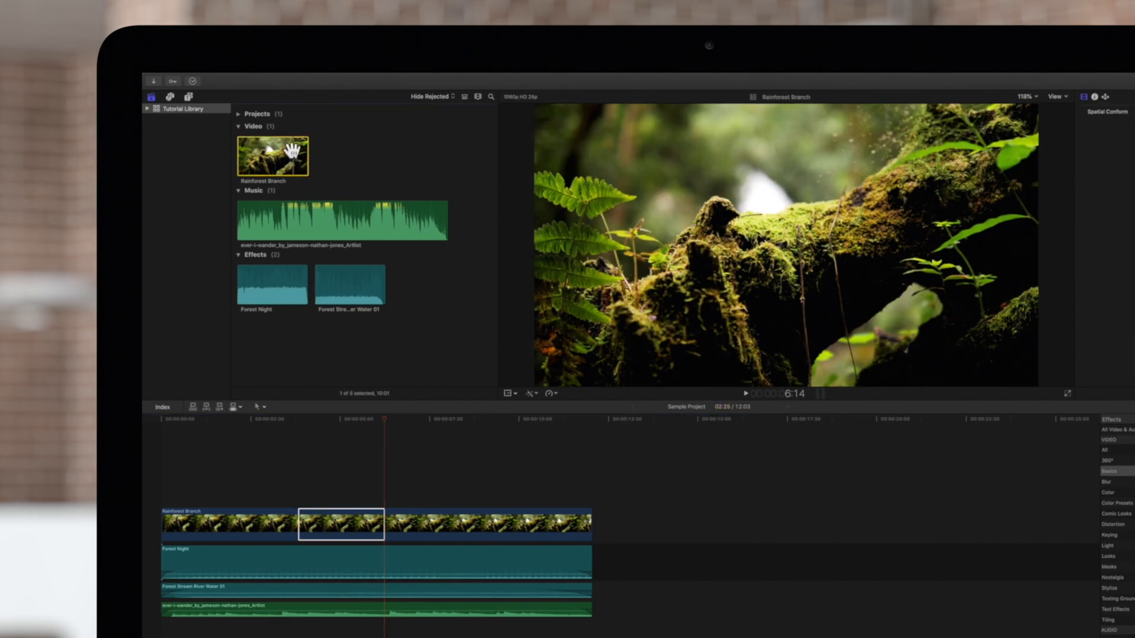
key("space")
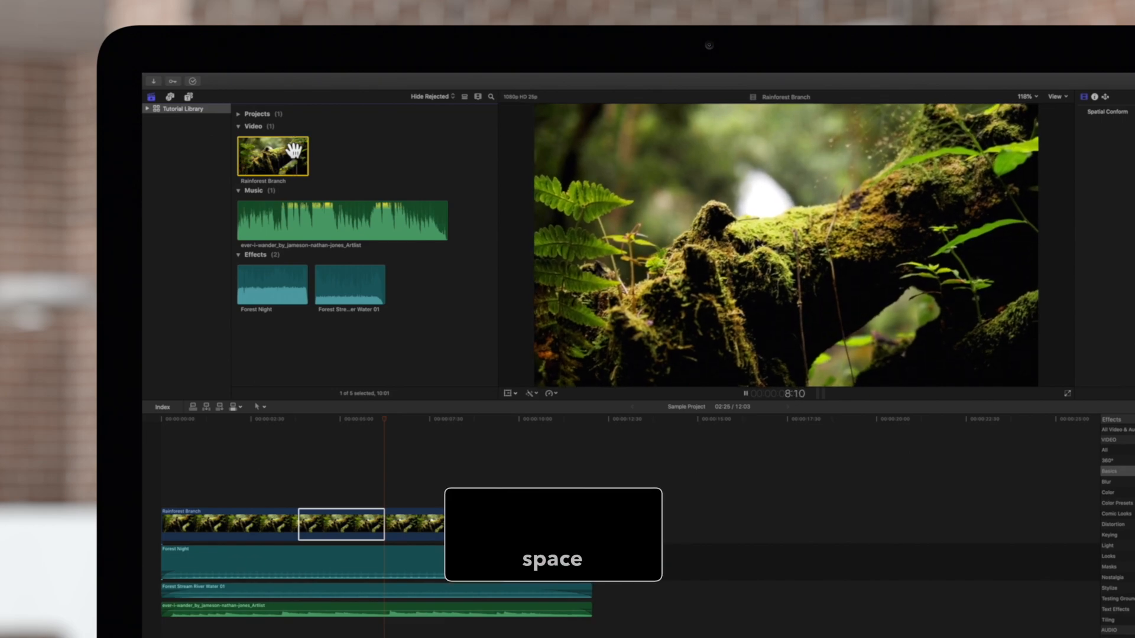
key("space")
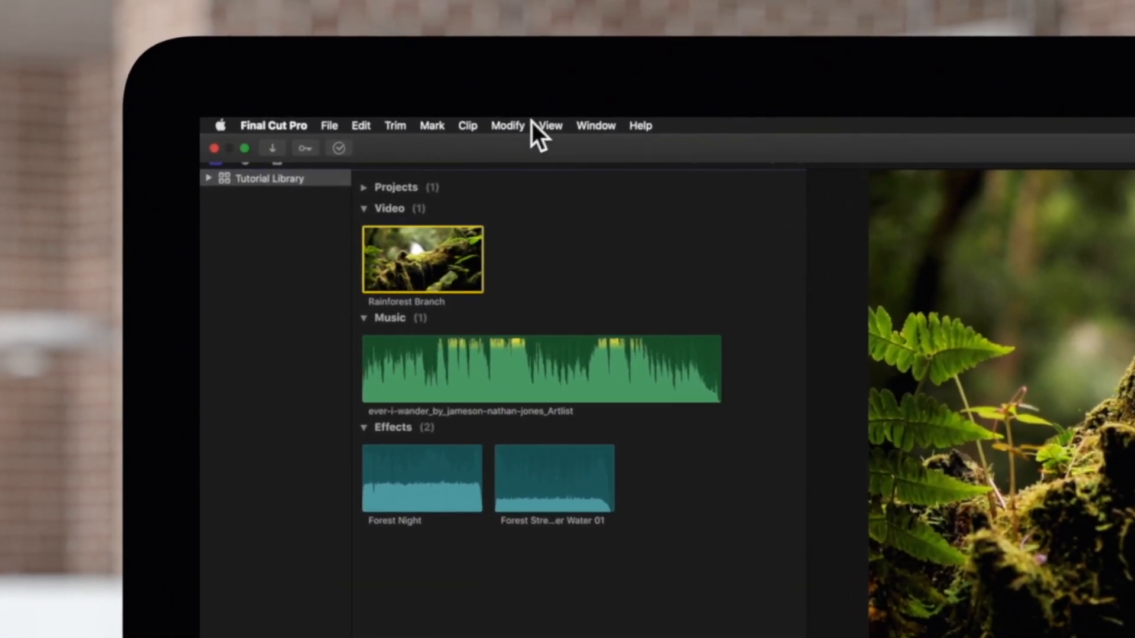
left_click(553, 125)
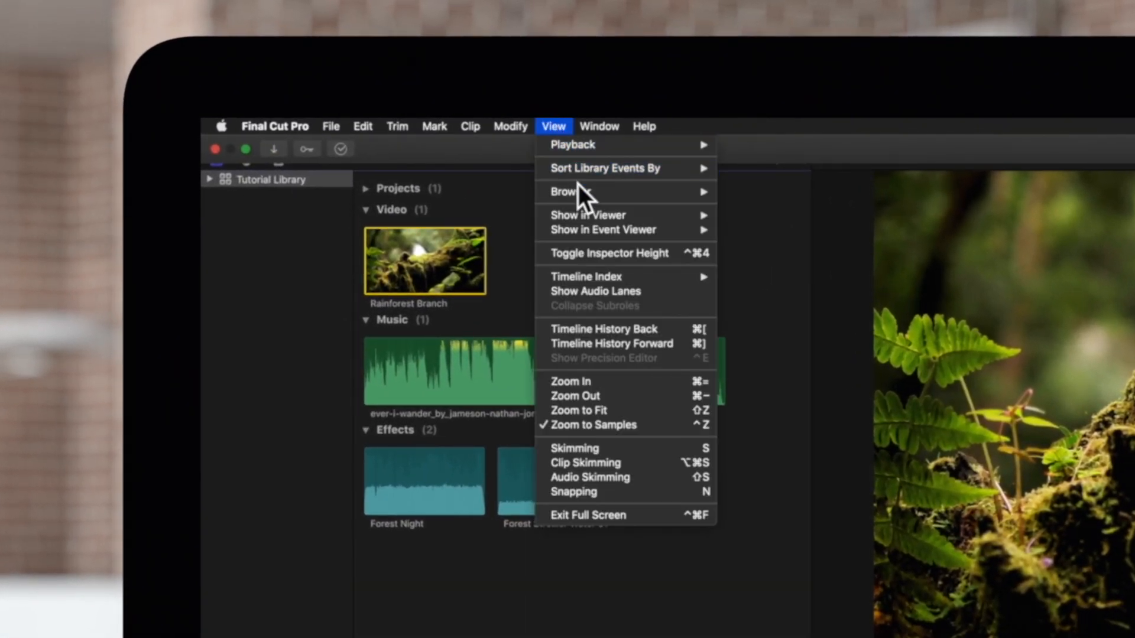
mouse_move(570, 192)
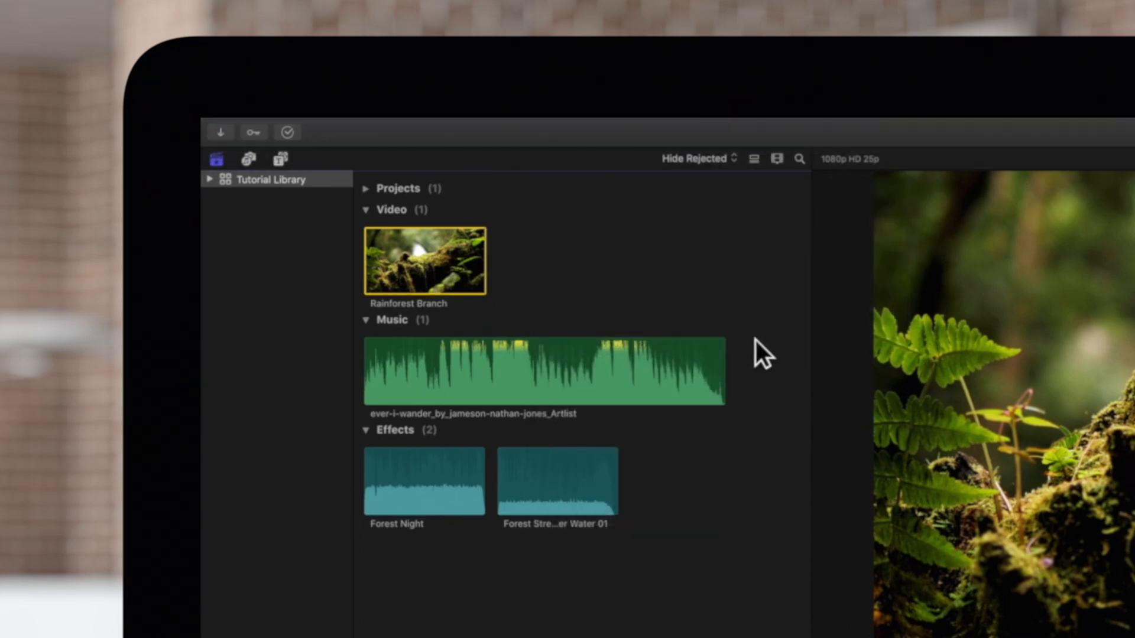
Preview the Forest Night and Forest Stream sound effects from the Browser.
left_click(424, 481)
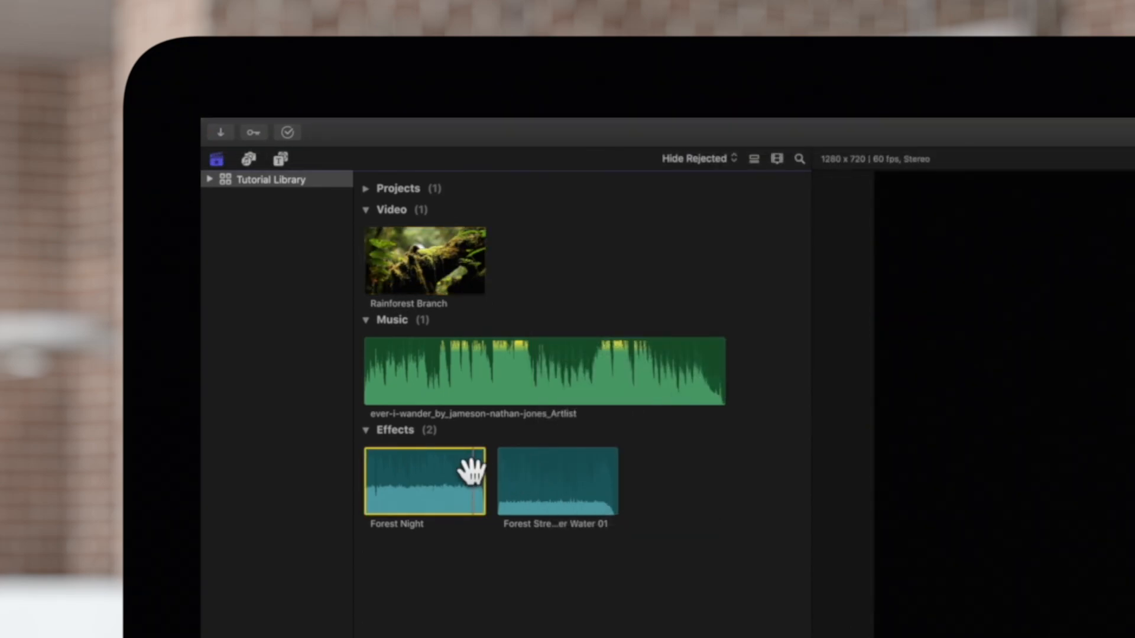
mouse_move(504, 444)
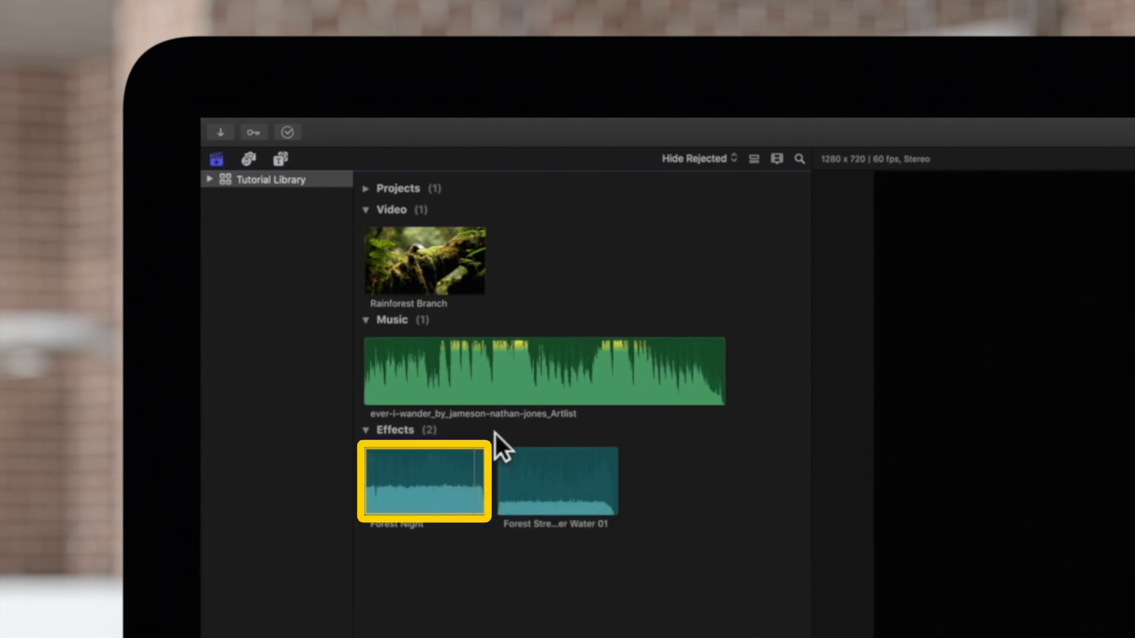
mouse_move(535, 441)
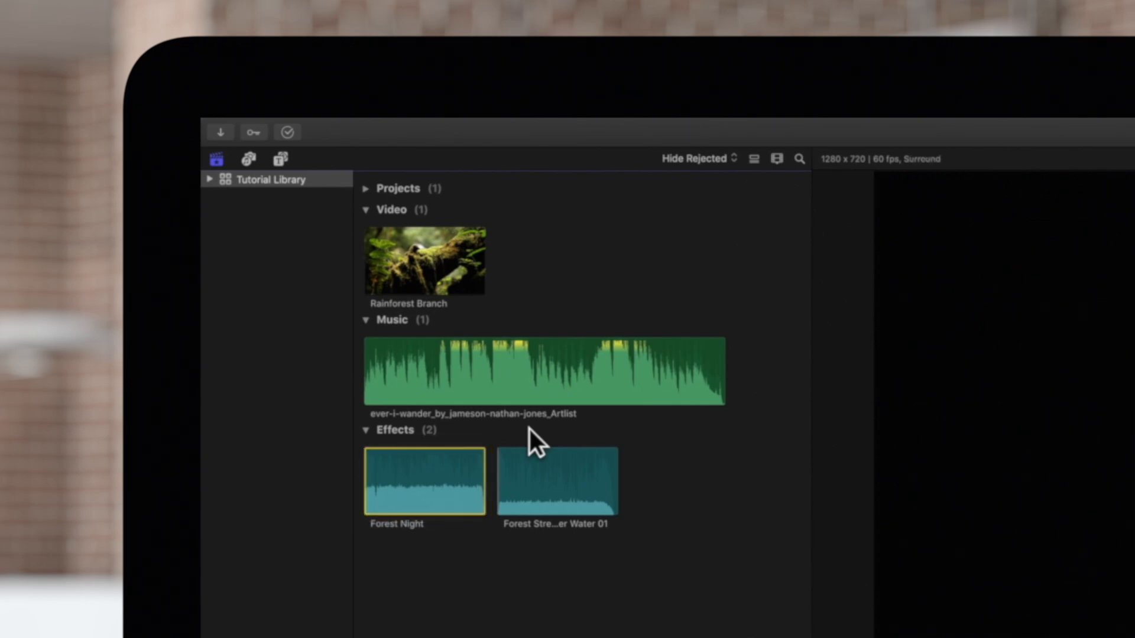
left_click(559, 481)
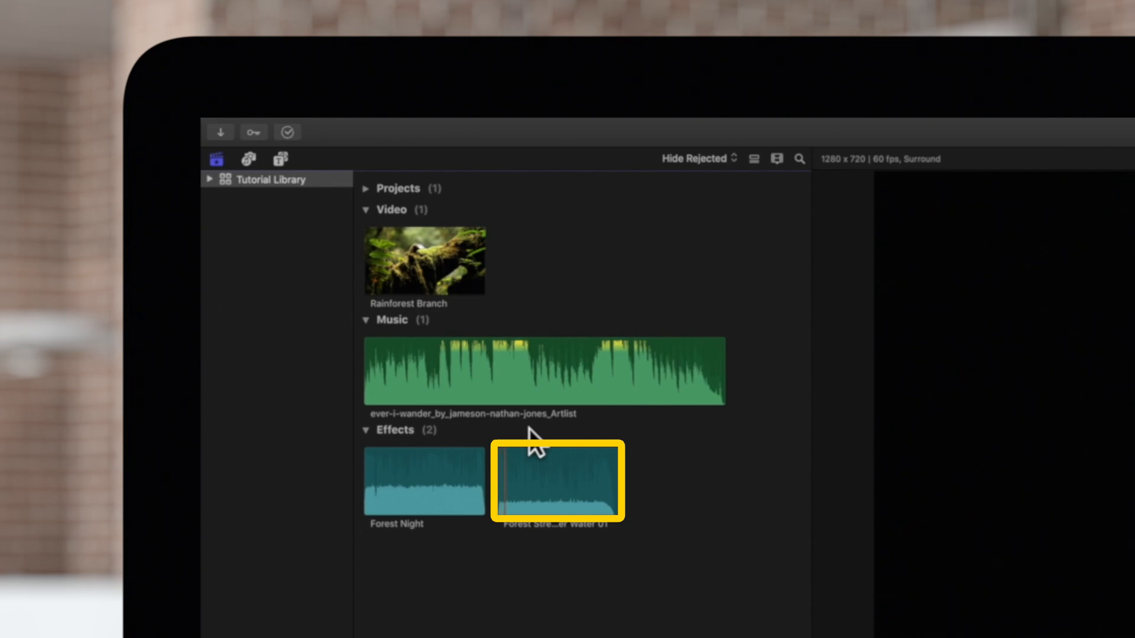
key("space")
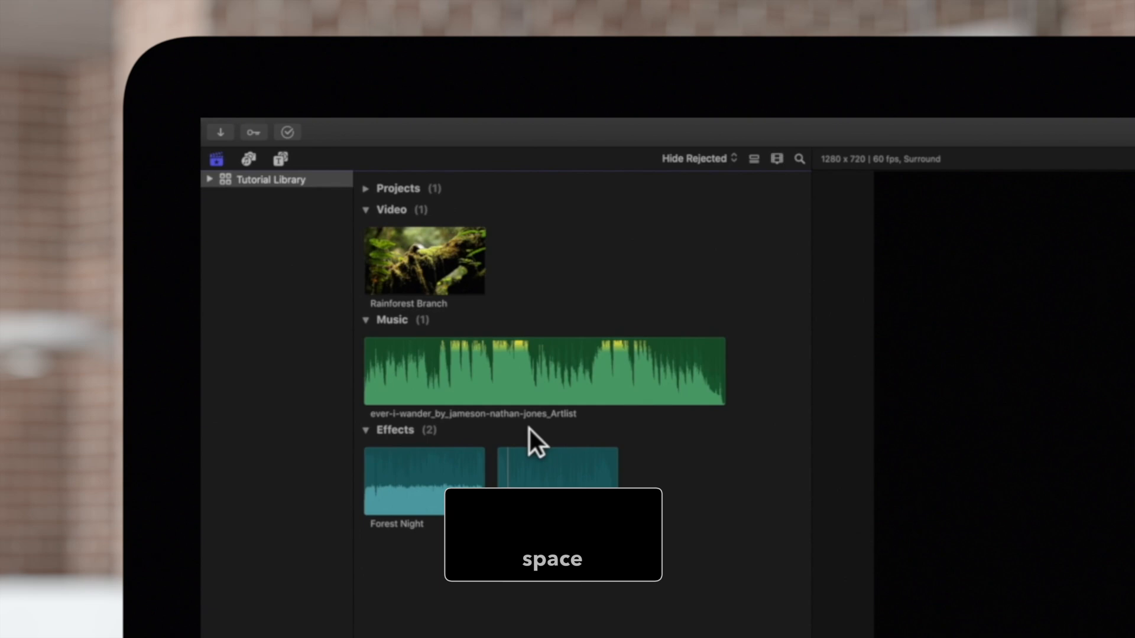
key("space")
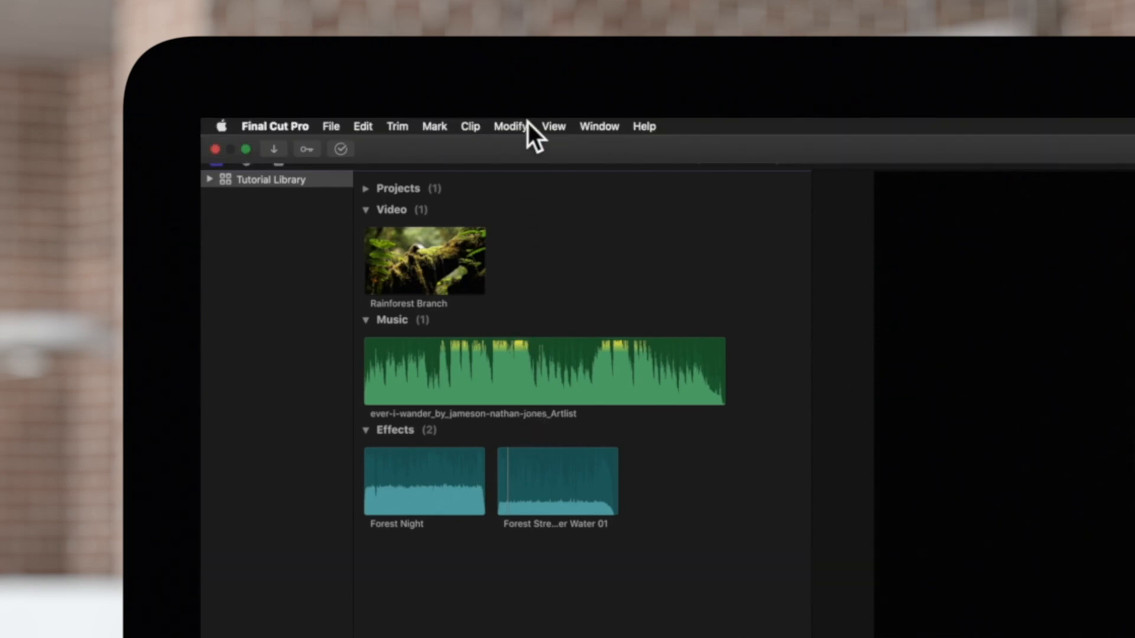
Enable Loop Playback, play and pause the timeline, then loop the marked range of the clip.
left_click(553, 126)
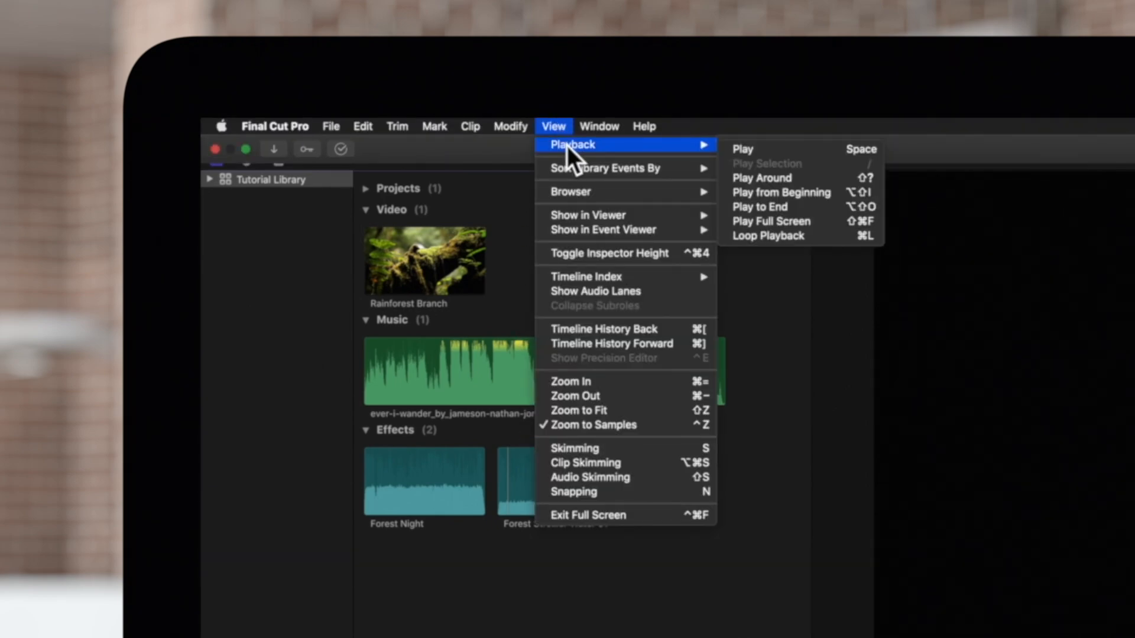
mouse_move(774, 243)
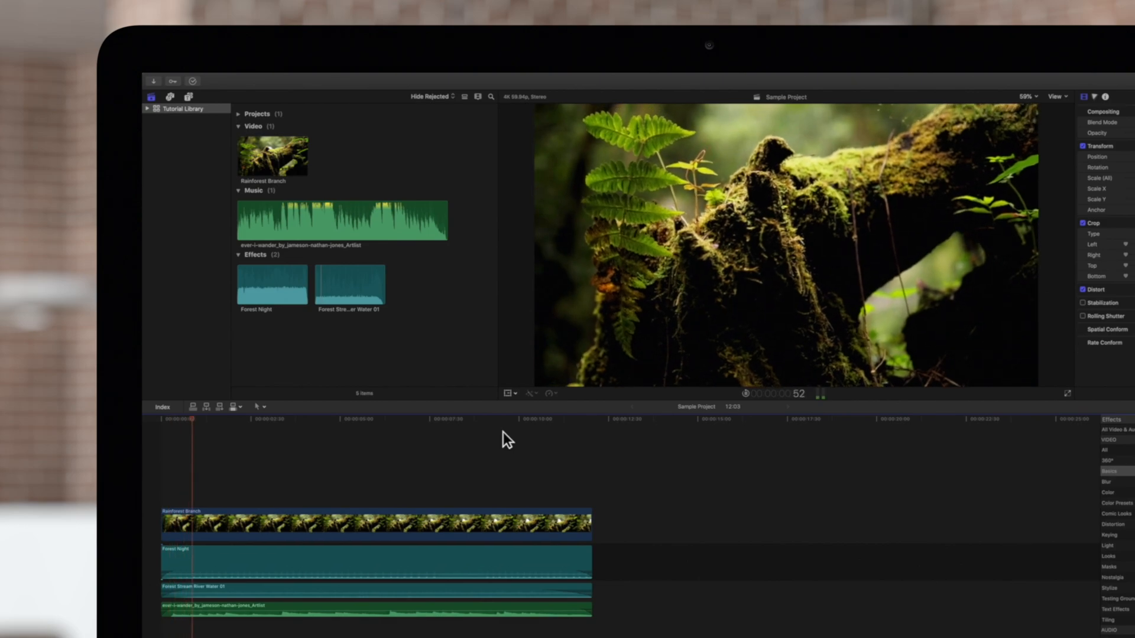
key("space")
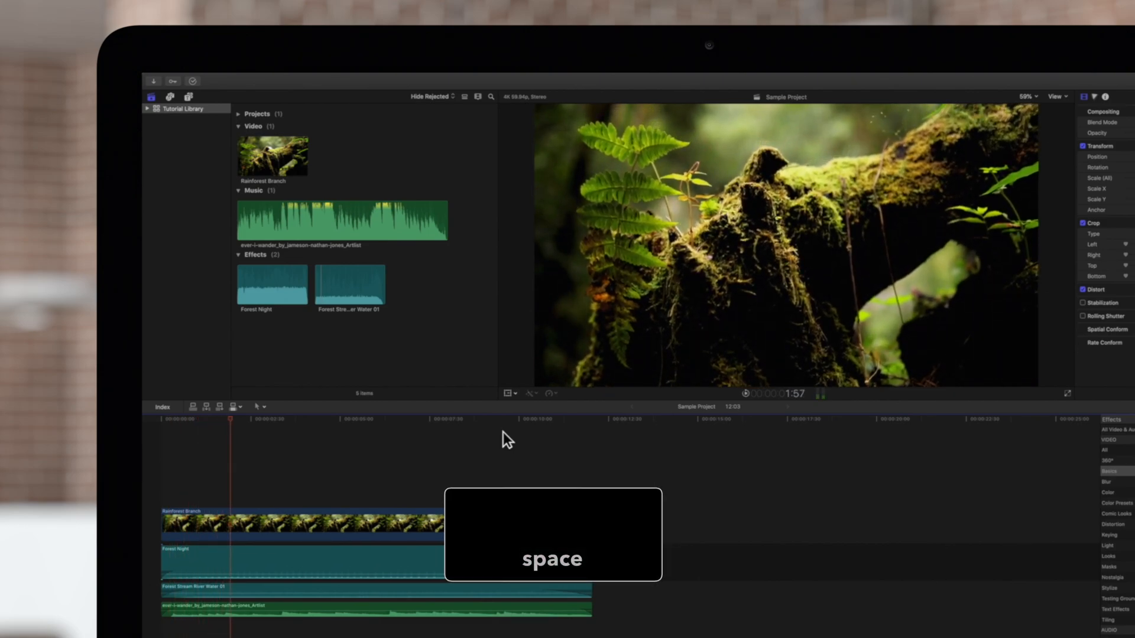
key("space")
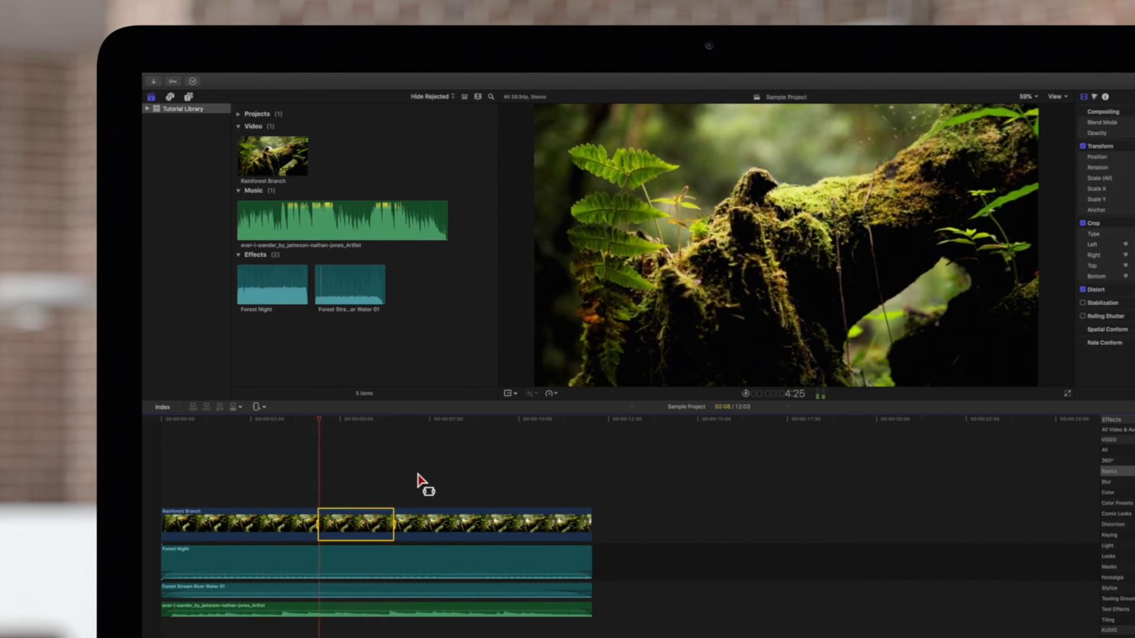
key("space")
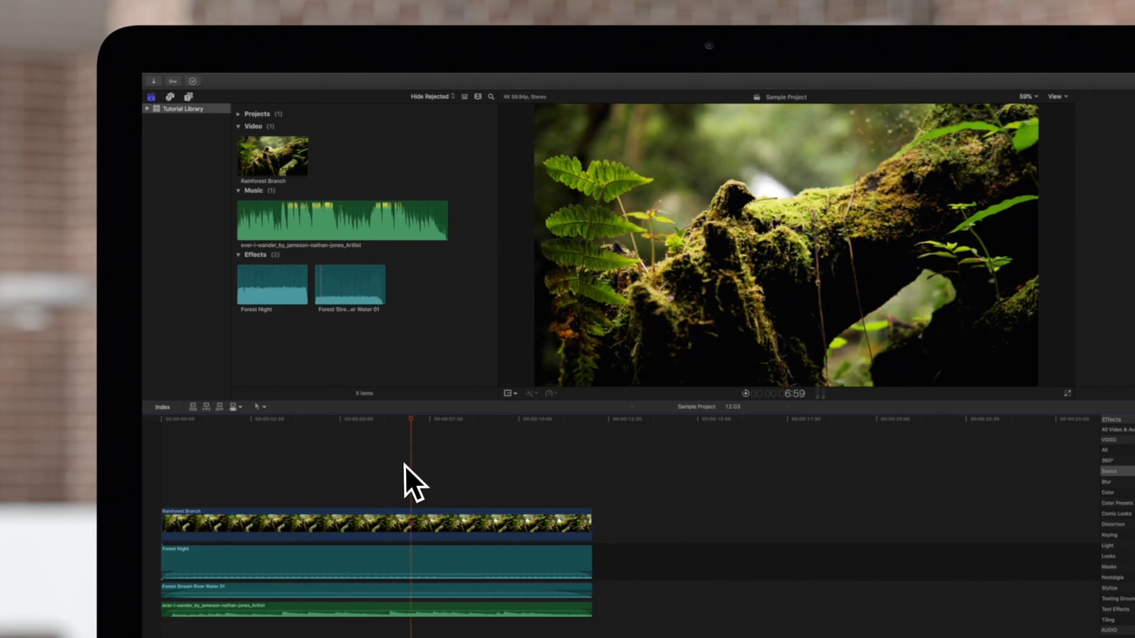
Play the rainforest shot full screen, then leave full-screen playback with Escape.
left_click(1083, 96)
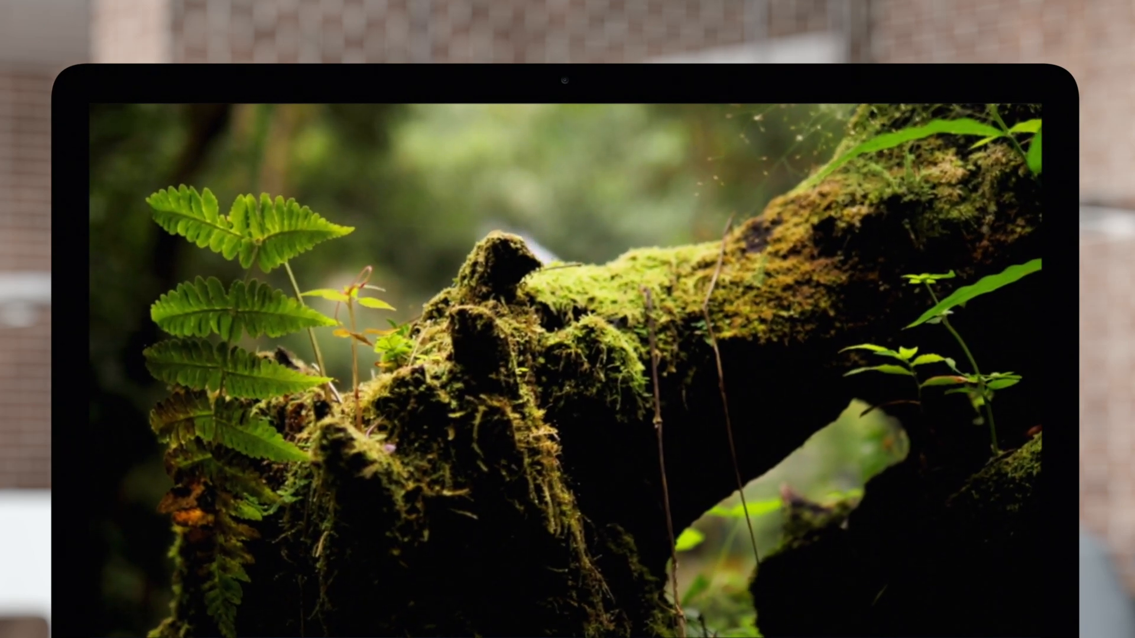
key("esc")
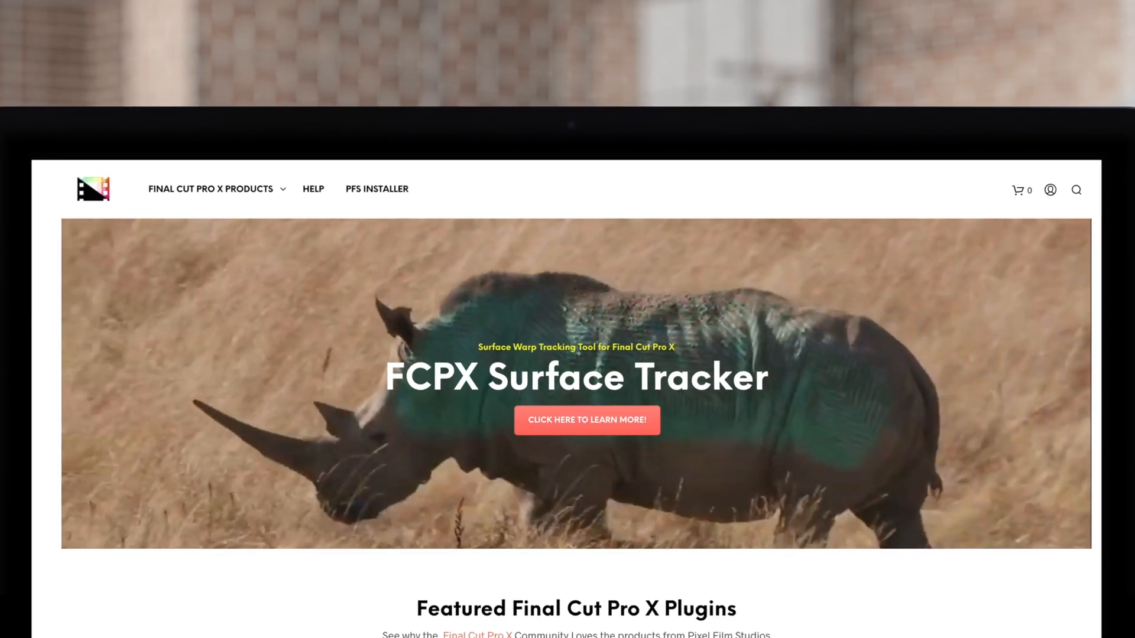
Scroll down the FCPX plugin packs store page to see more packages and prices.
scroll("down", 3)
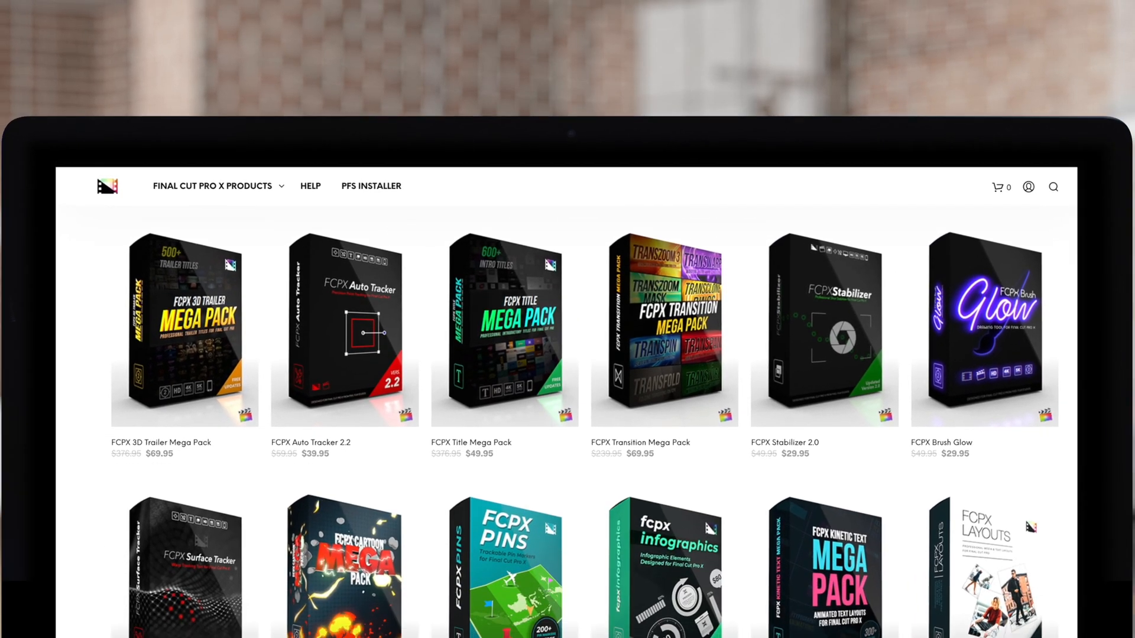
scroll("down", 3)
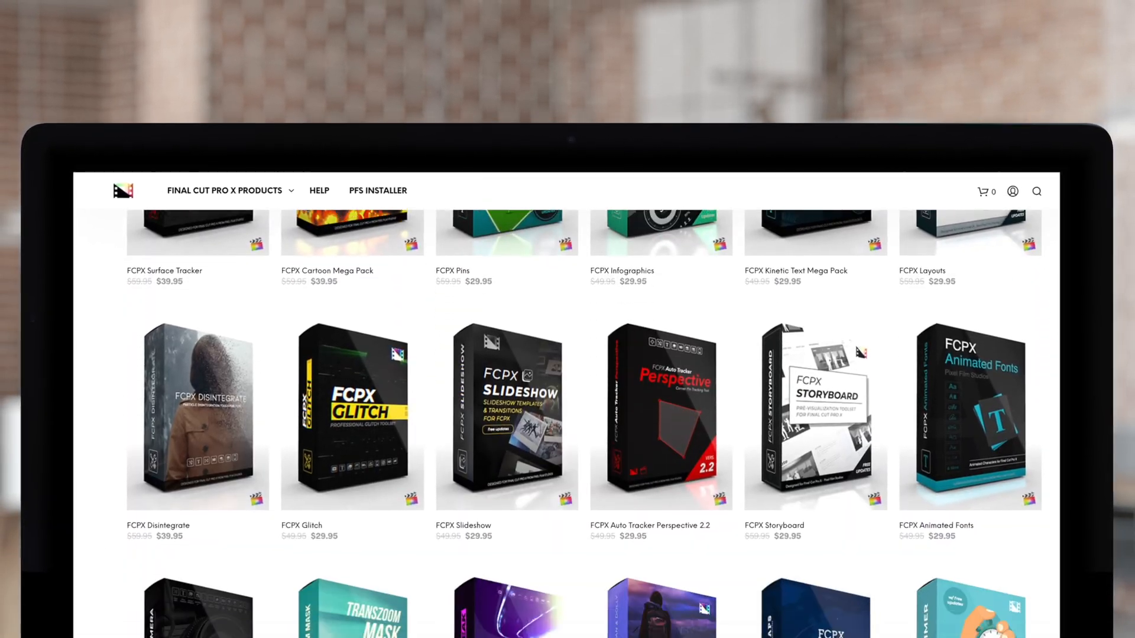
scroll("down", 3)
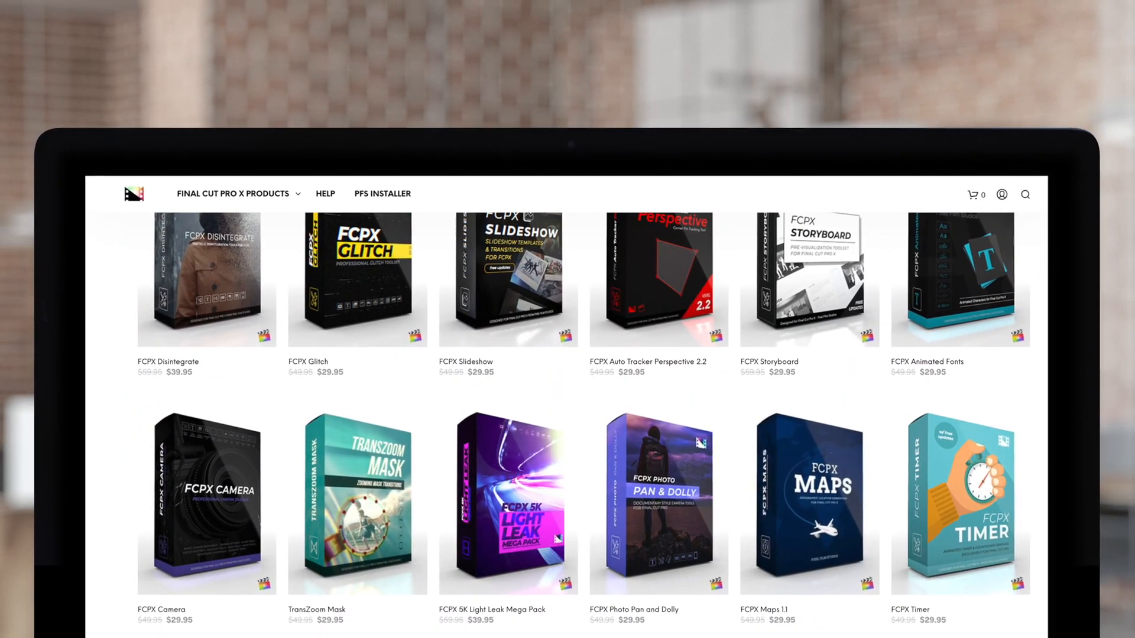